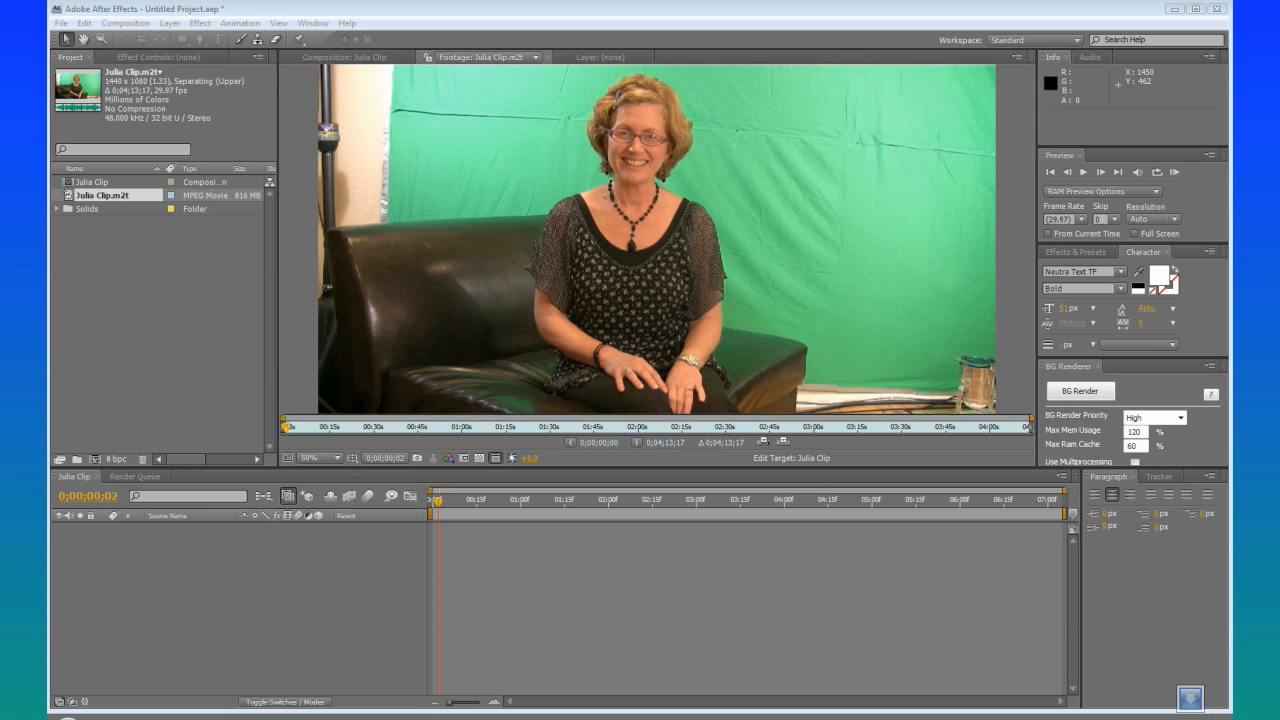
{"action": "mouse_move", "coordinate": [604, 154]}
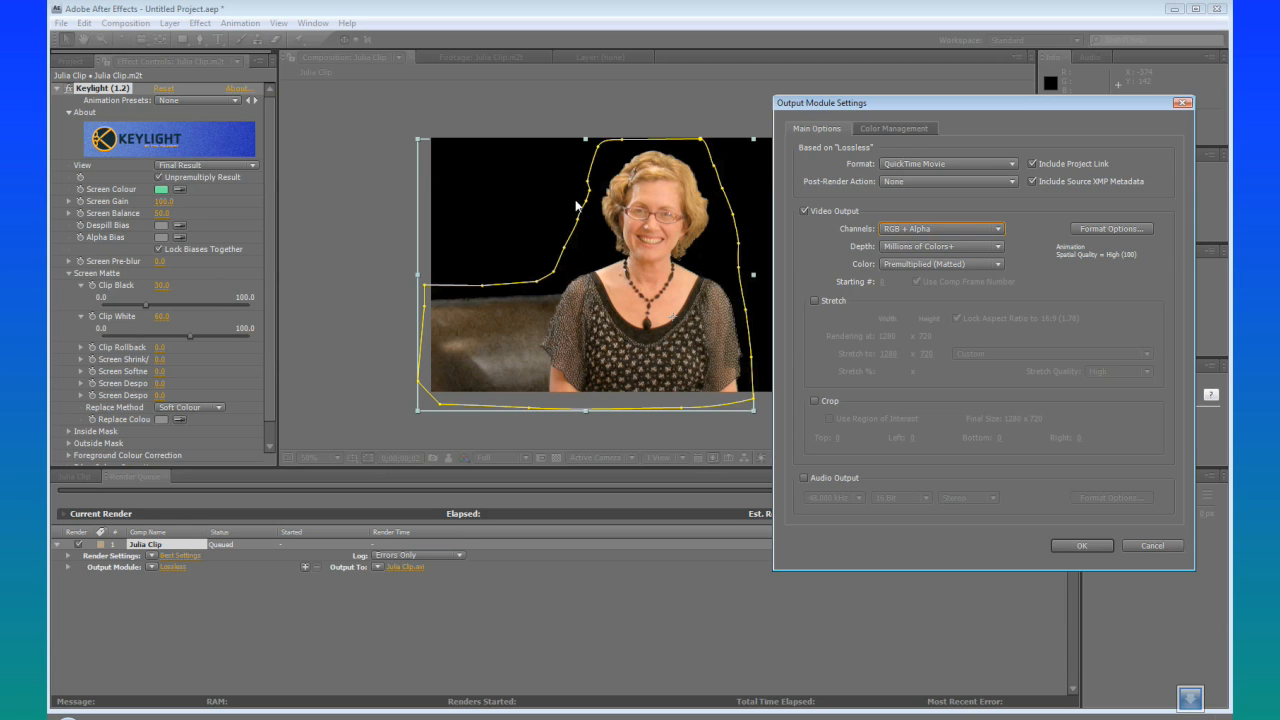
Step: Queue the keyed clip as a QuickTime render with RGB + Alpha channels
{"action": "left_click", "coordinate": [1080, 544]}
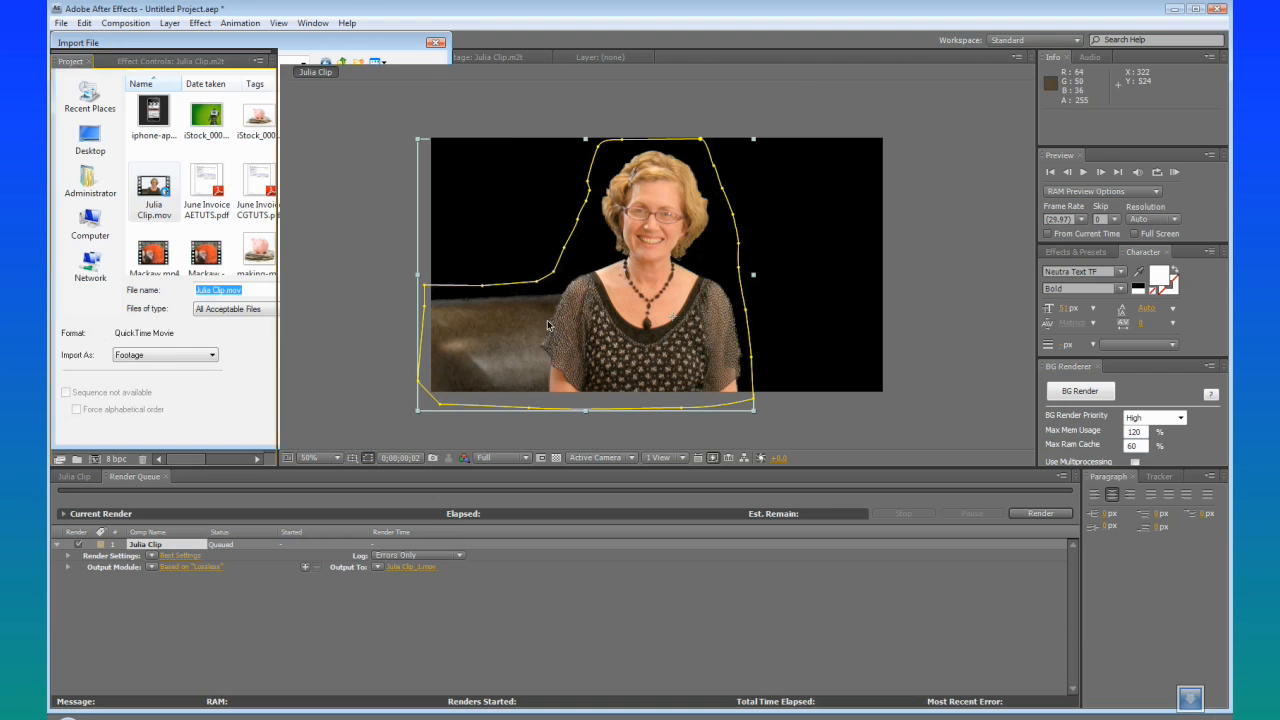